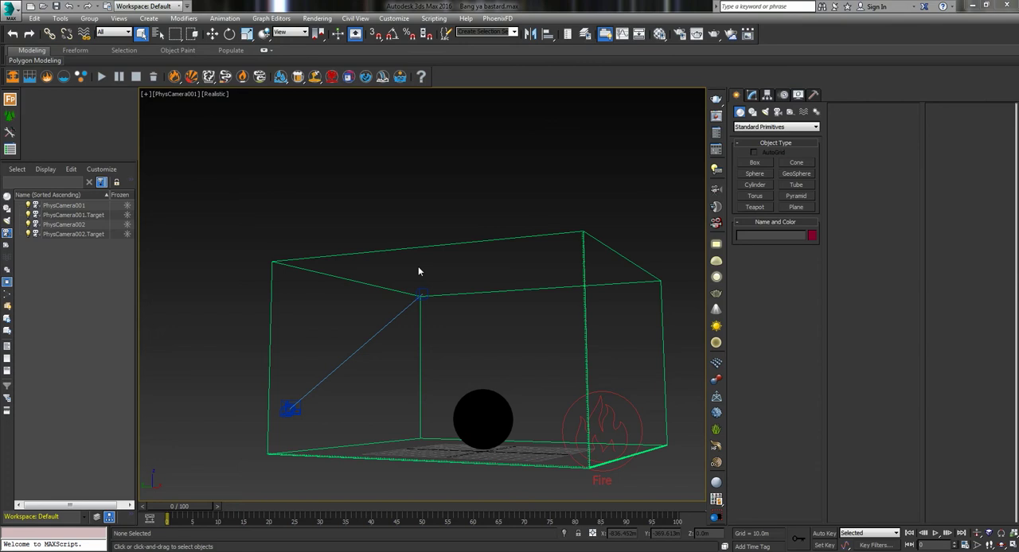
{"action": "mouse_move", "coordinate": [294, 240]}
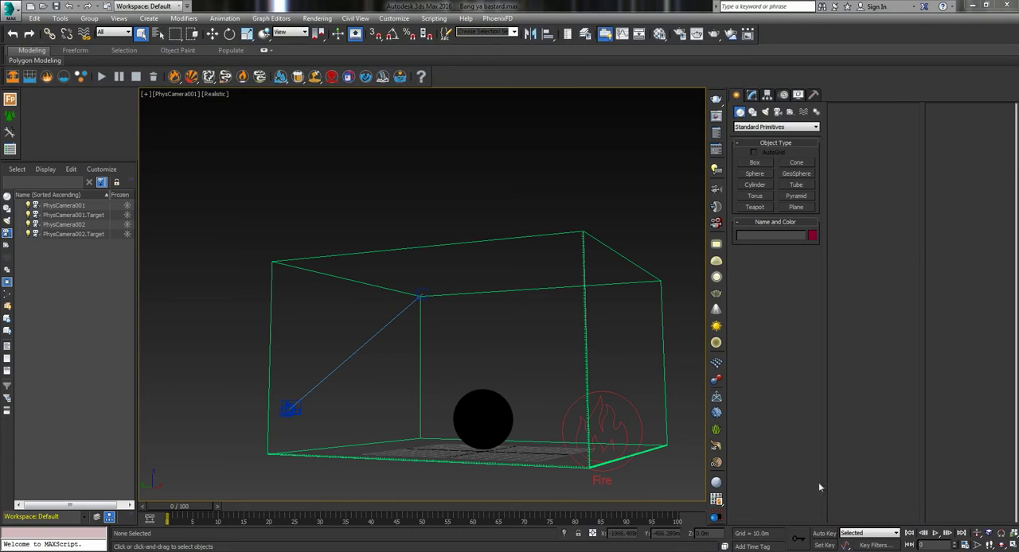
{"action": "mouse_move", "coordinate": [640, 467]}
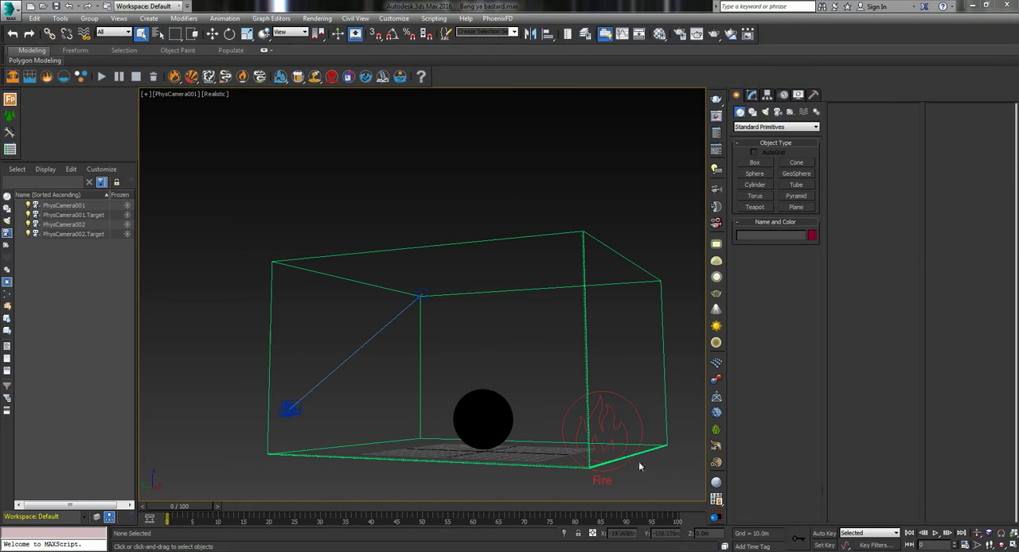
{"action": "mouse_move", "coordinate": [326, 509]}
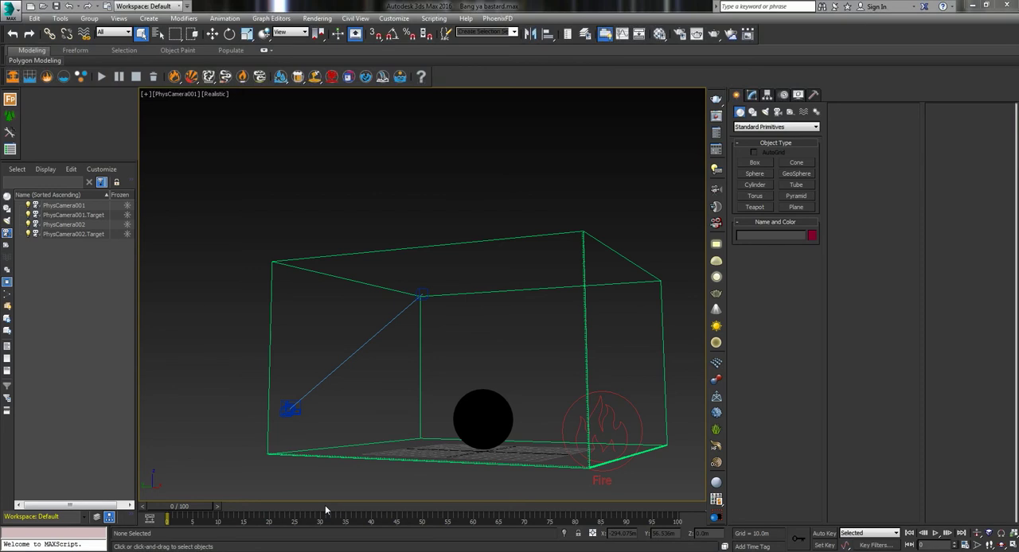
{"action": "mouse_move", "coordinate": [345, 512]}
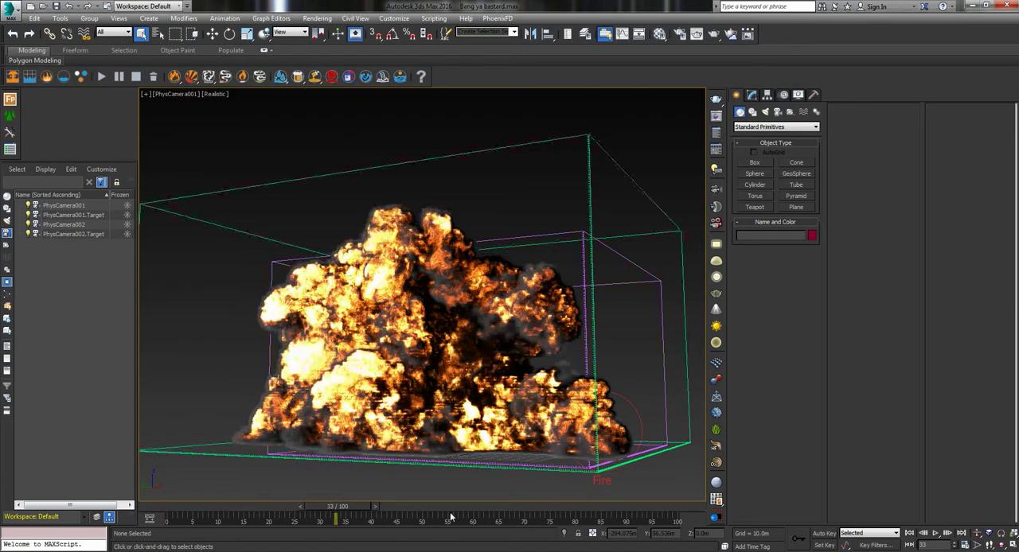
Scrub the time slider to watch the Phoenix FD explosion evolve into smoke across frames
{"action": "left_click_drag", "start_coordinate": [334, 517], "coordinate": [481, 517]}
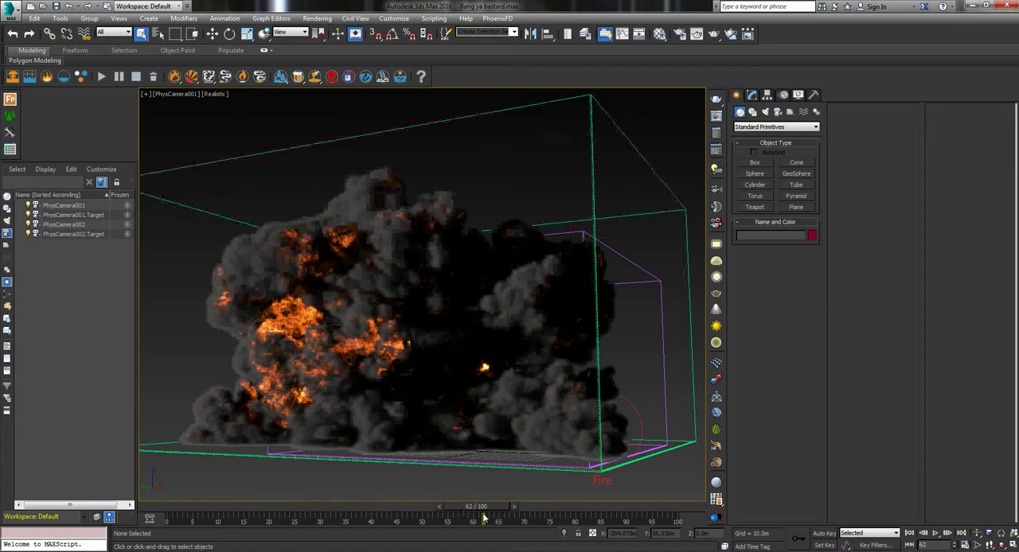
{"action": "left_click_drag", "start_coordinate": [484, 506], "coordinate": [436, 506]}
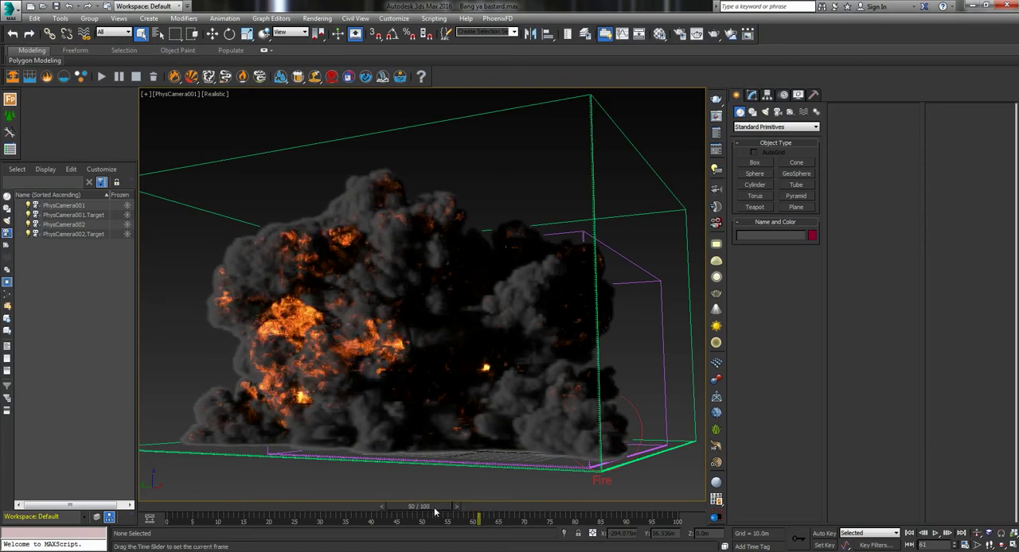
{"action": "left_click_drag", "start_coordinate": [436, 516], "coordinate": [414, 515]}
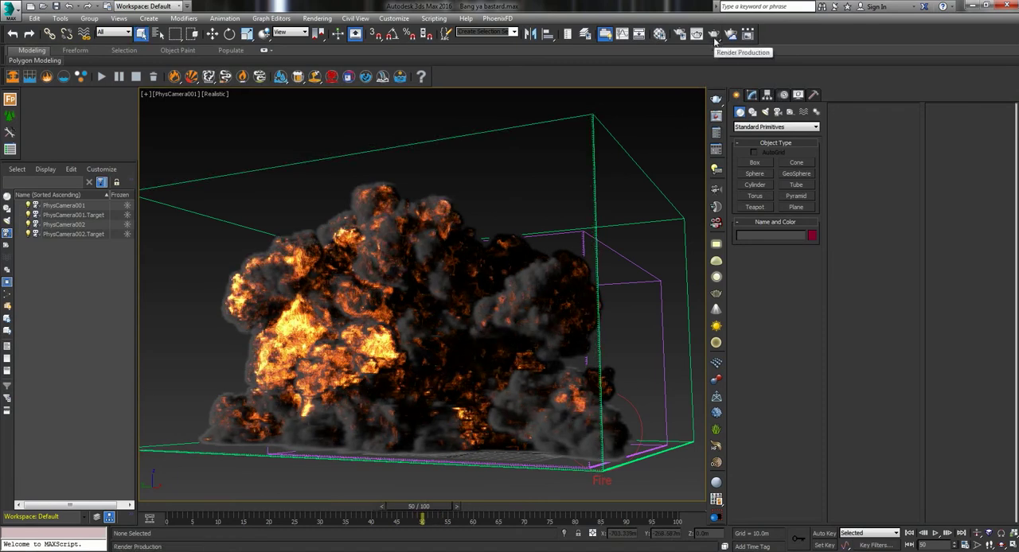
Launch a production render of the explosion and display the RGB color channel in the VFB
{"action": "left_click", "coordinate": [713, 34]}
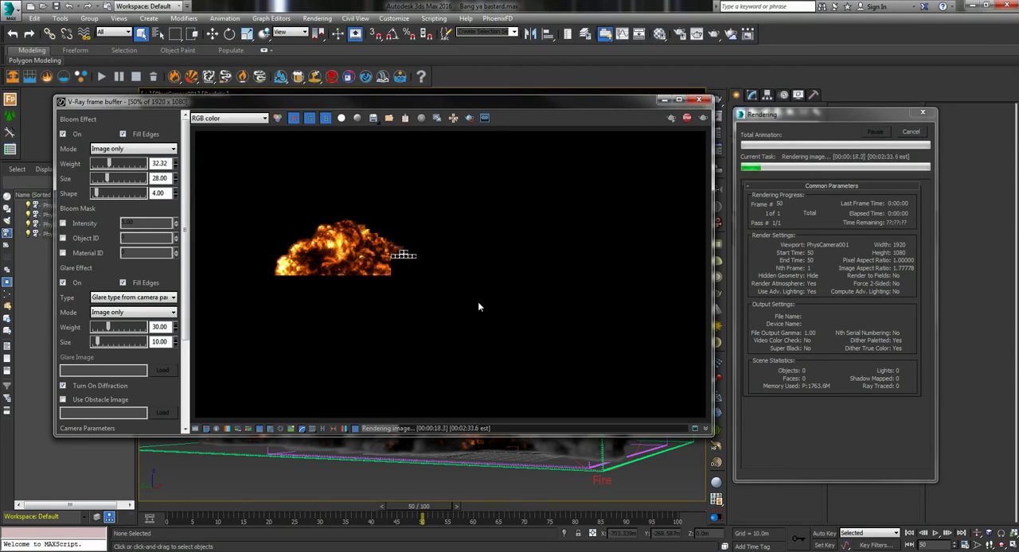
{"action": "left_click", "coordinate": [229, 118]}
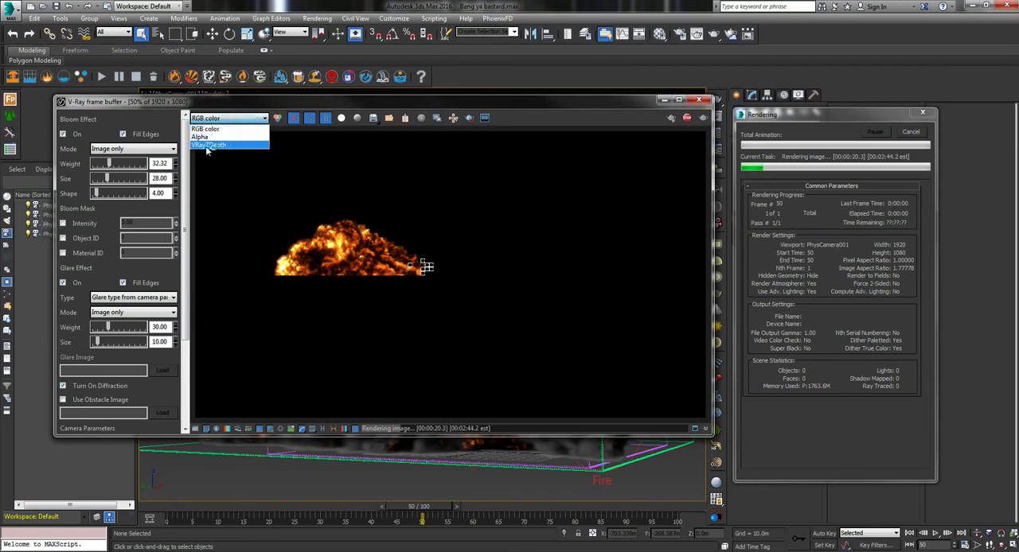
{"action": "left_click", "coordinate": [207, 144]}
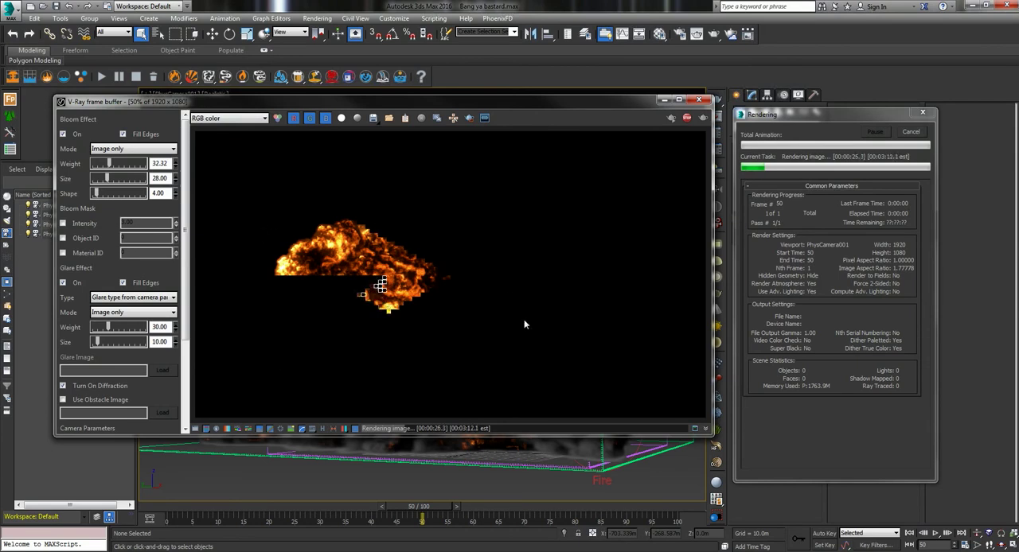
{"action": "scroll", "scroll_direction": "down", "scroll_amount": 3}
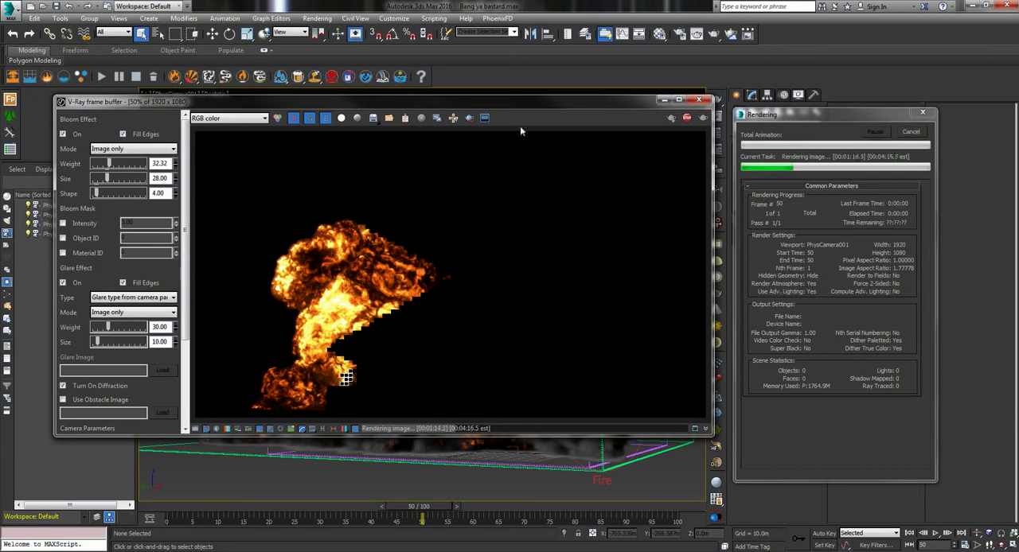
{"action": "mouse_move", "coordinate": [554, 115]}
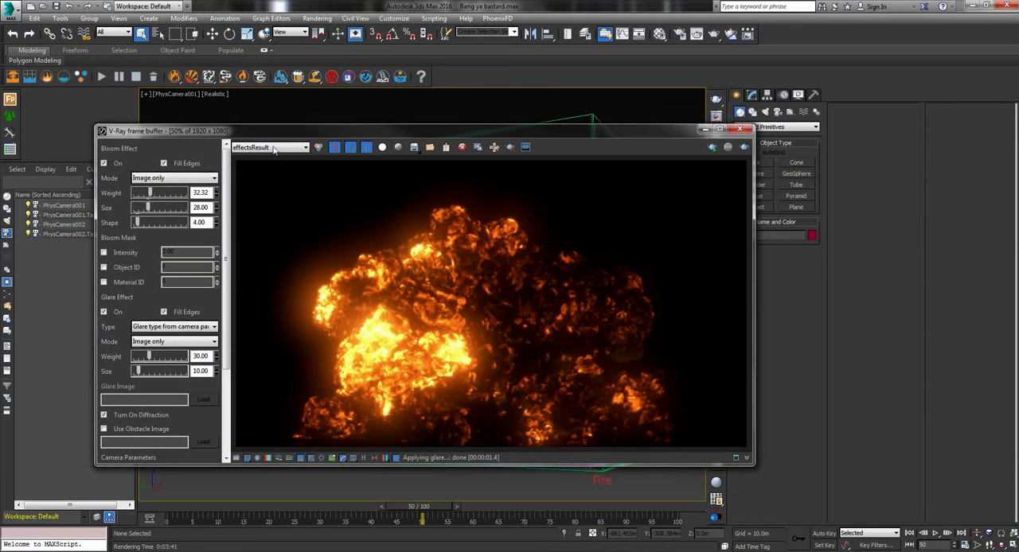
Show the RGB color channel, close the VFB, and briefly review the Render Setup settings
{"action": "left_click", "coordinate": [269, 146]}
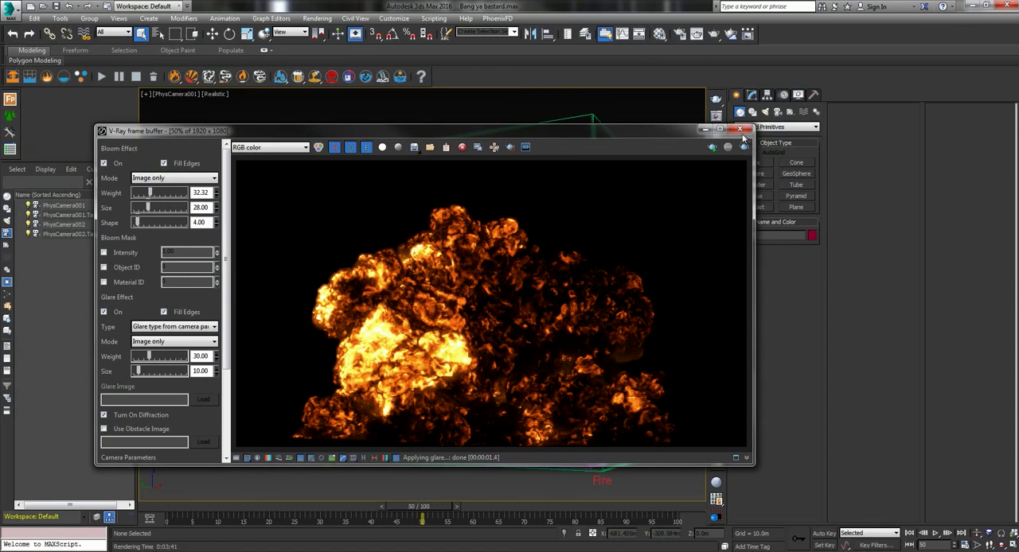
{"action": "left_click", "coordinate": [738, 127]}
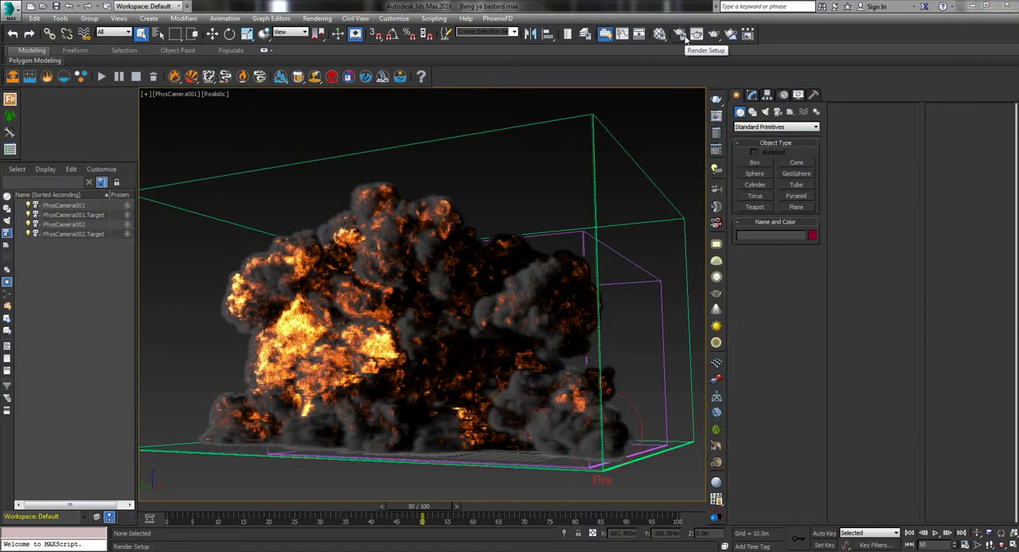
{"action": "left_click", "coordinate": [681, 33]}
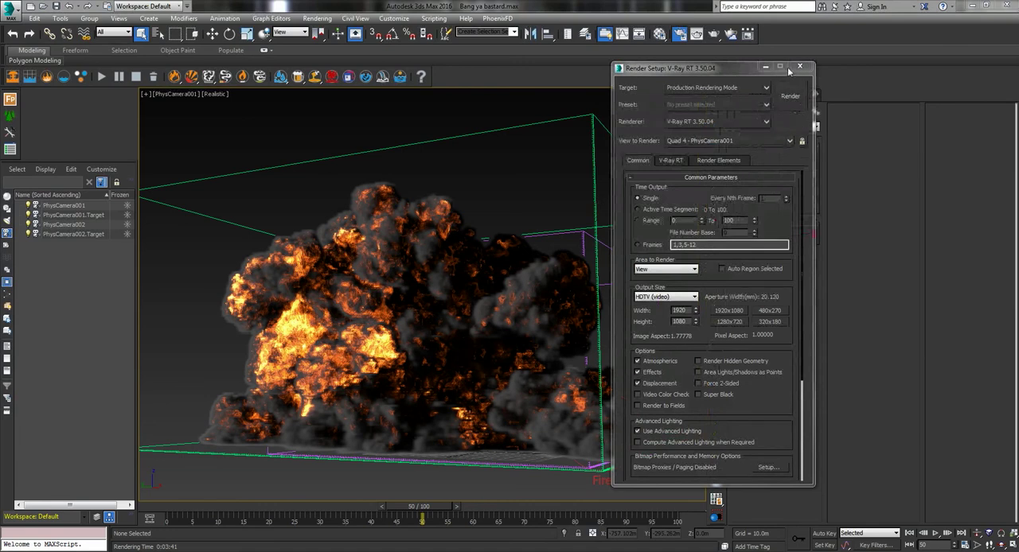
{"action": "left_click", "coordinate": [799, 67]}
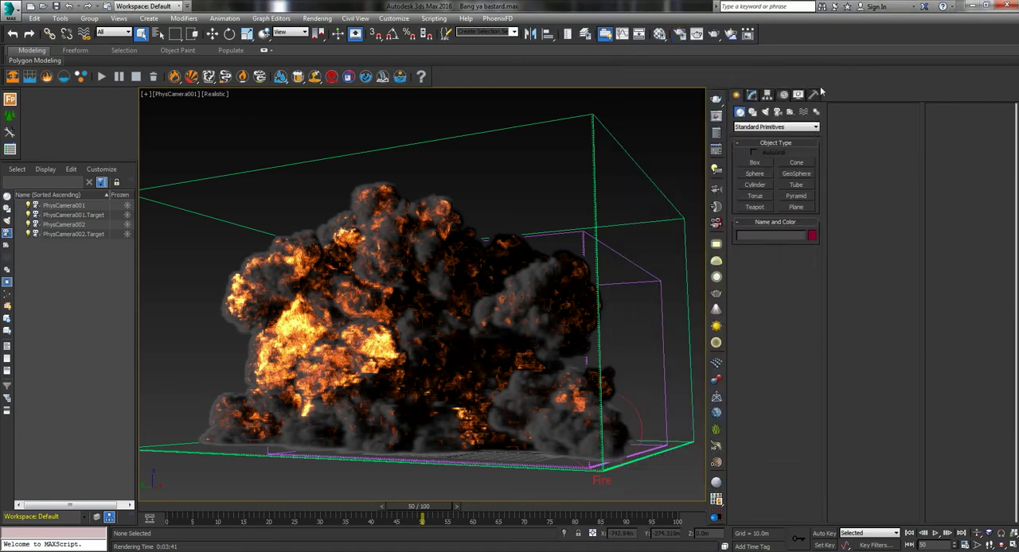
{"action": "mouse_move", "coordinate": [714, 33]}
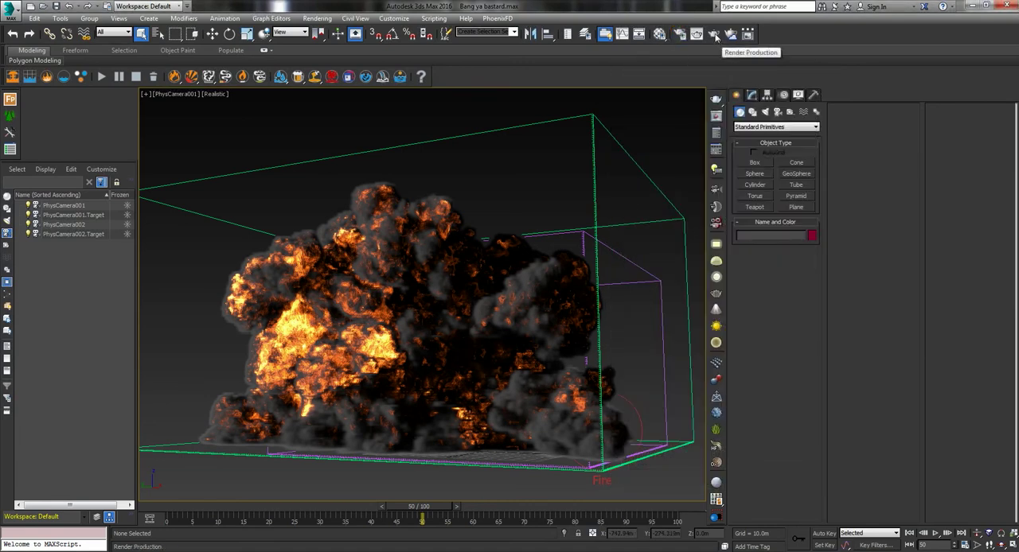
Render the explosion again, centre the VFB window, and bring up the V-Ray Light Lister
{"action": "left_click", "coordinate": [716, 33]}
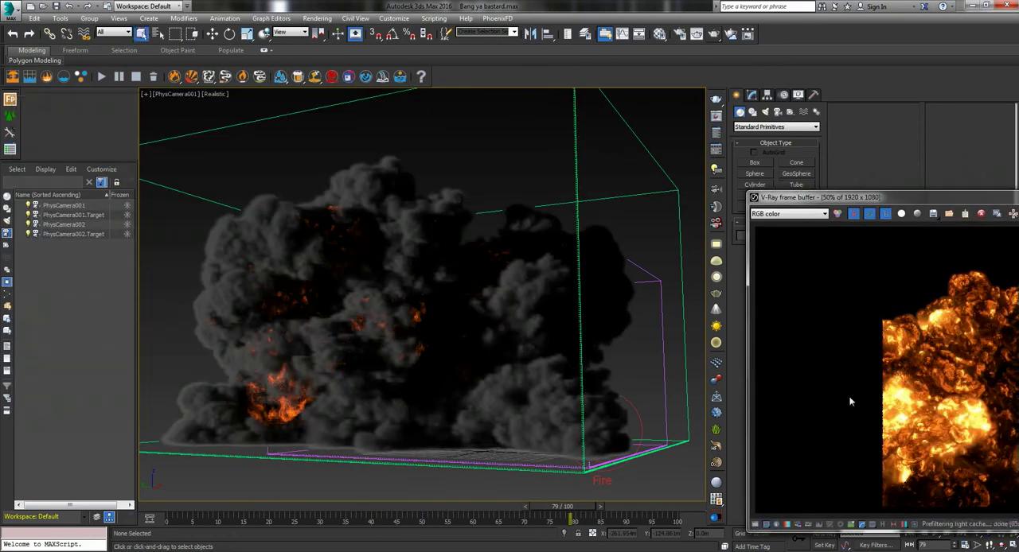
{"action": "left_click_drag", "start_coordinate": [573, 517], "coordinate": [573, 518]}
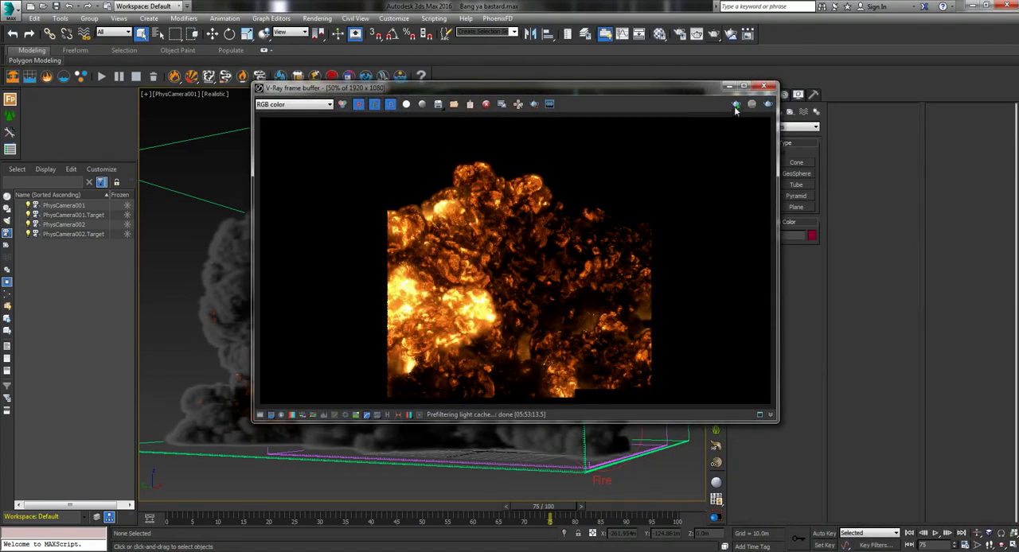
{"action": "left_click", "coordinate": [735, 105]}
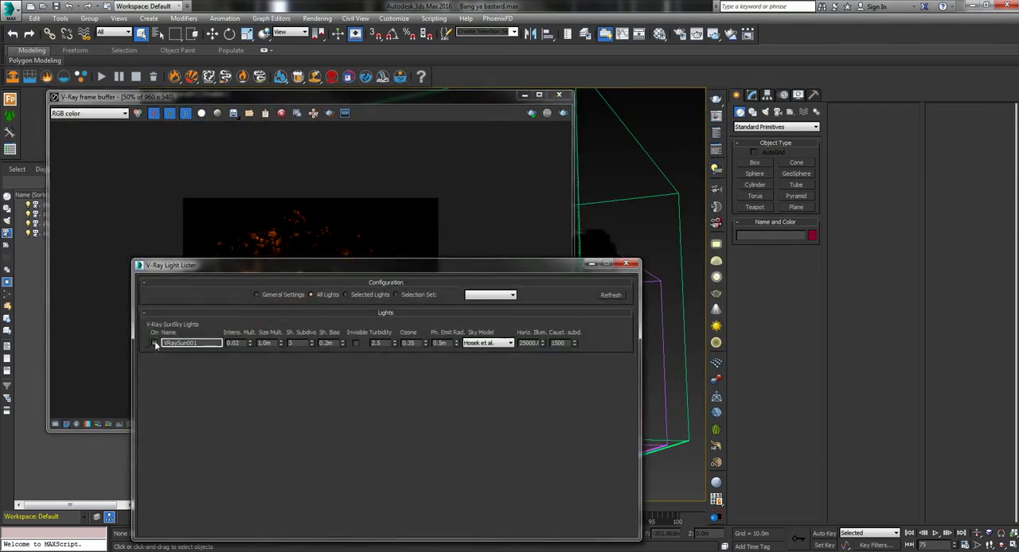
Close the V-Ray Light Lister and re-render the frame from the VFB
{"action": "left_click", "coordinate": [628, 264]}
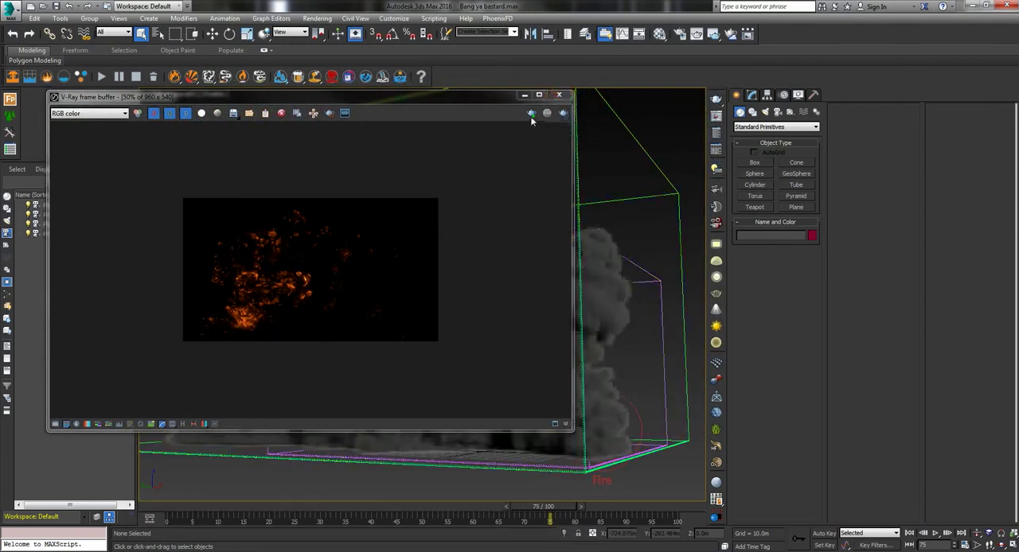
{"action": "left_click", "coordinate": [531, 113]}
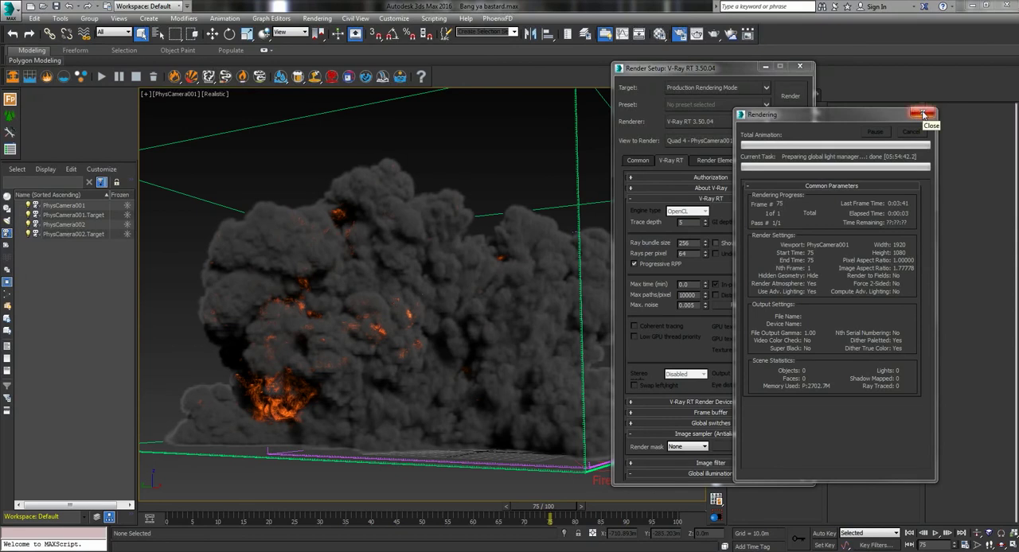
{"action": "mouse_move", "coordinate": [923, 118]}
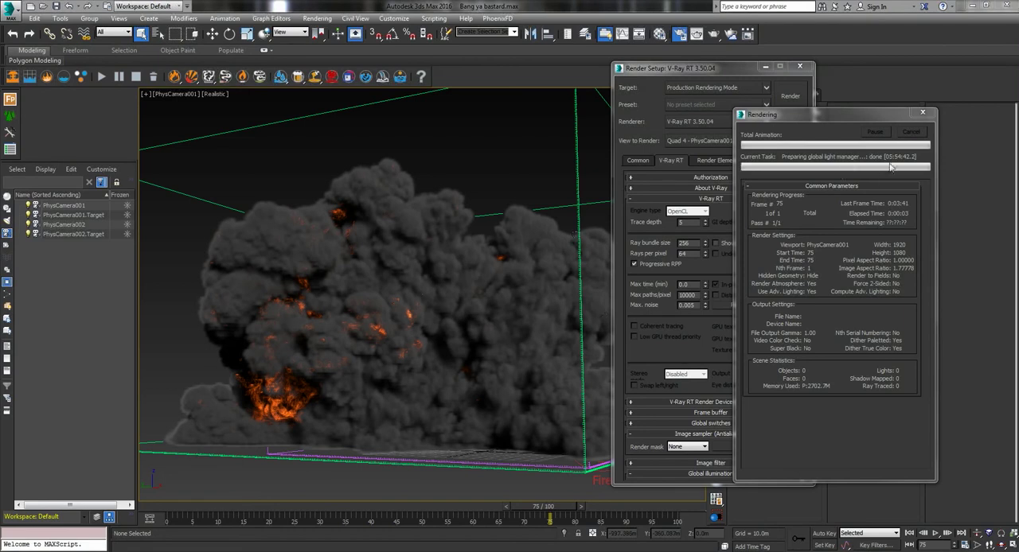
{"action": "mouse_move", "coordinate": [893, 162]}
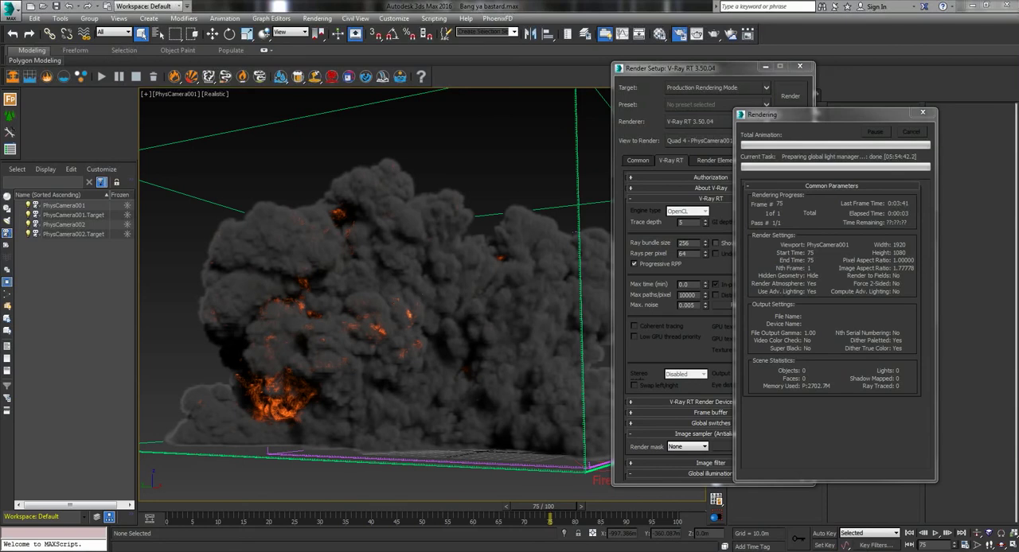
{"action": "mouse_move", "coordinate": [877, 172]}
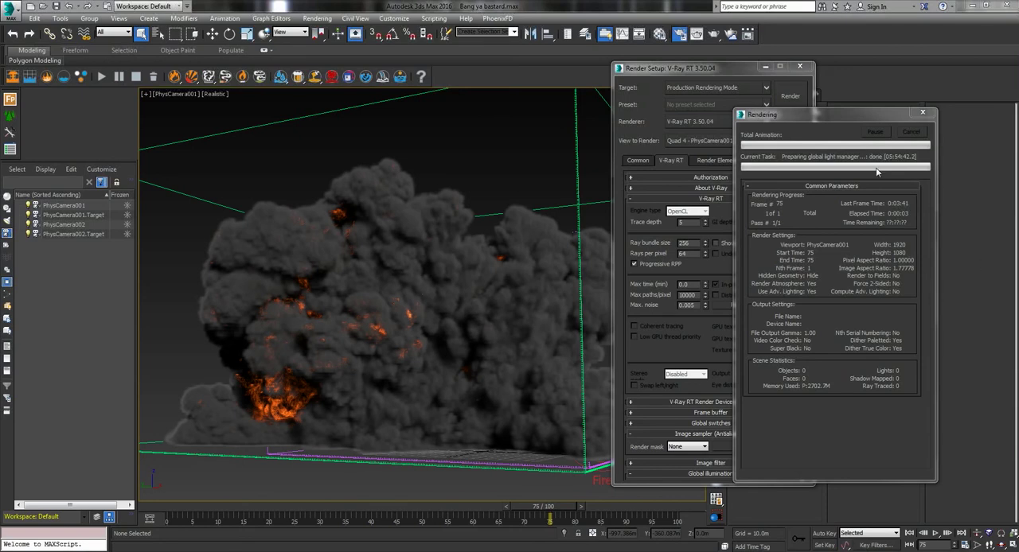
{"action": "mouse_move", "coordinate": [802, 134]}
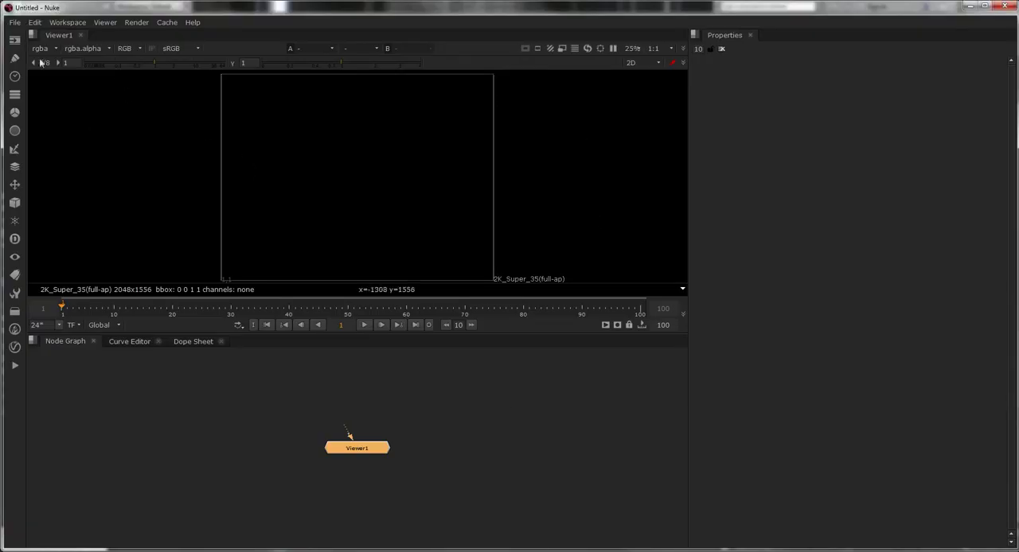
{"action": "left_click", "coordinate": [35, 22]}
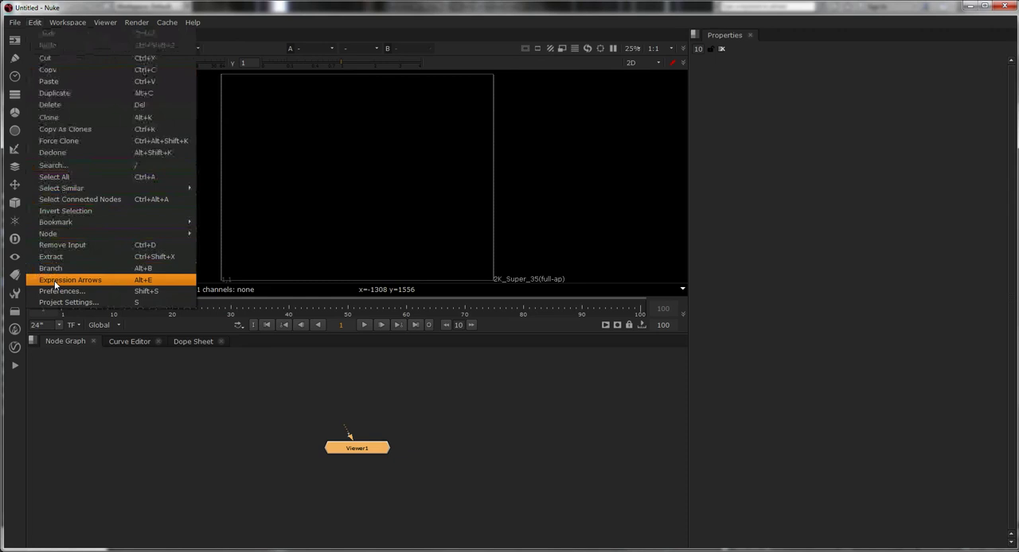
{"action": "left_click", "coordinate": [60, 290]}
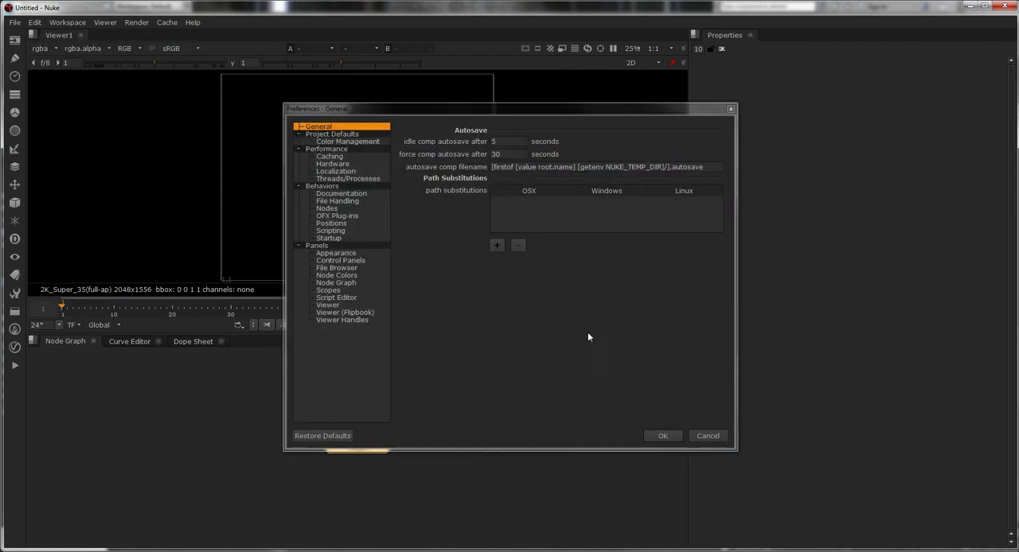
{"action": "left_click", "coordinate": [333, 162]}
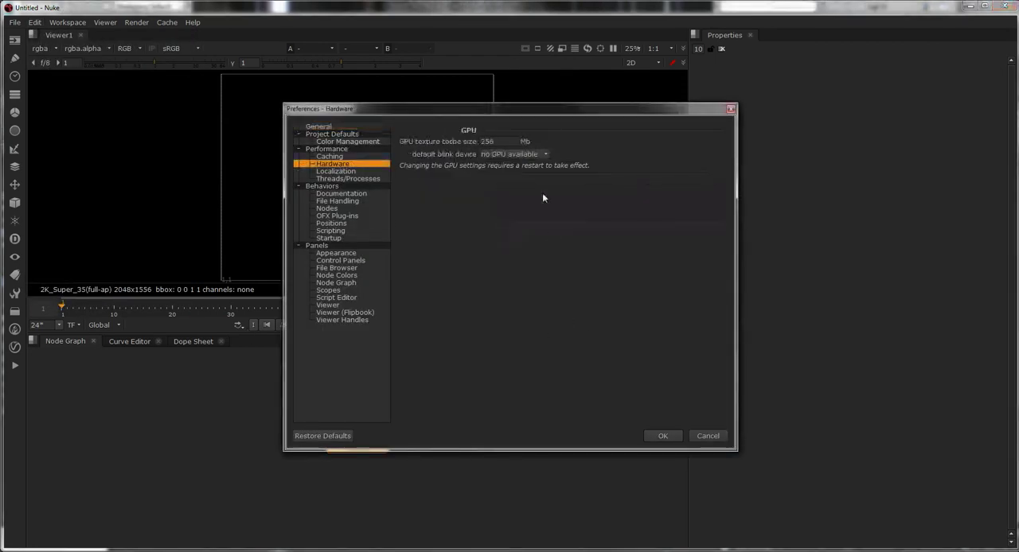
{"action": "mouse_move", "coordinate": [636, 200]}
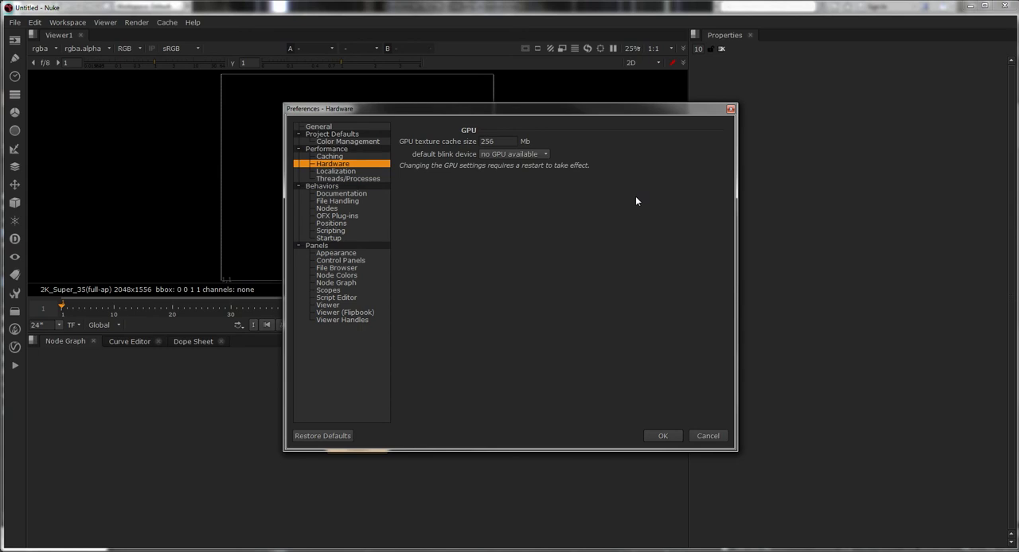
{"action": "mouse_move", "coordinate": [513, 153]}
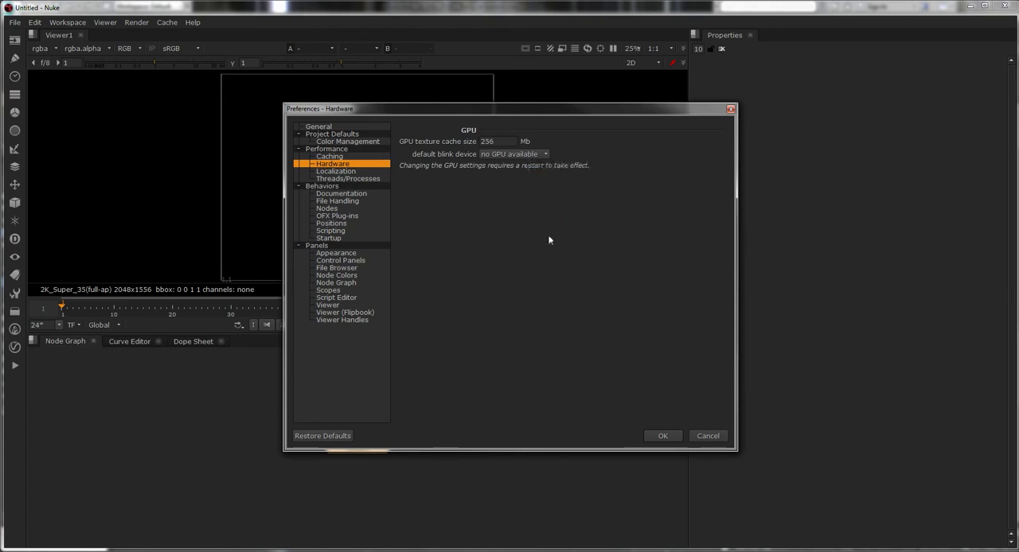
{"action": "mouse_move", "coordinate": [491, 168]}
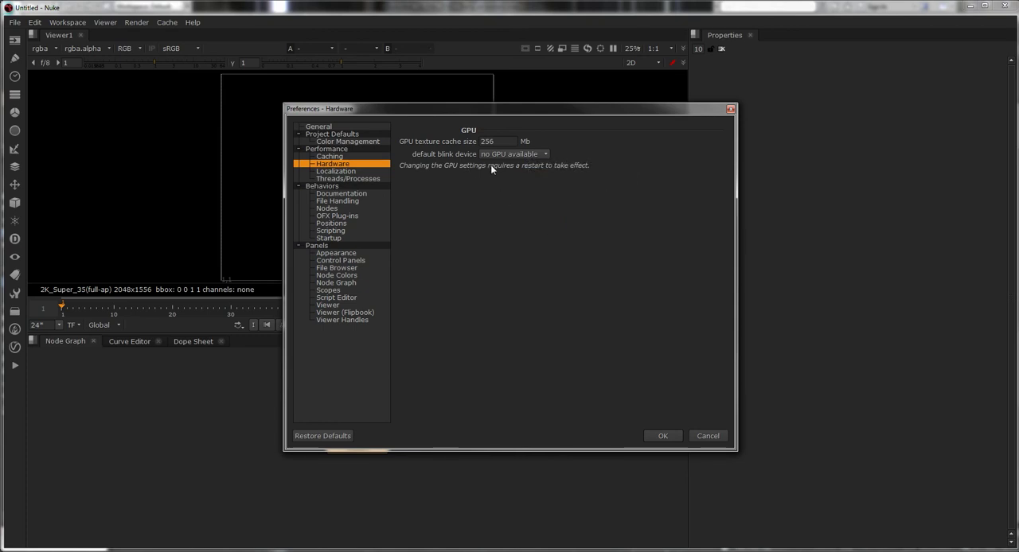
{"action": "mouse_move", "coordinate": [510, 153]}
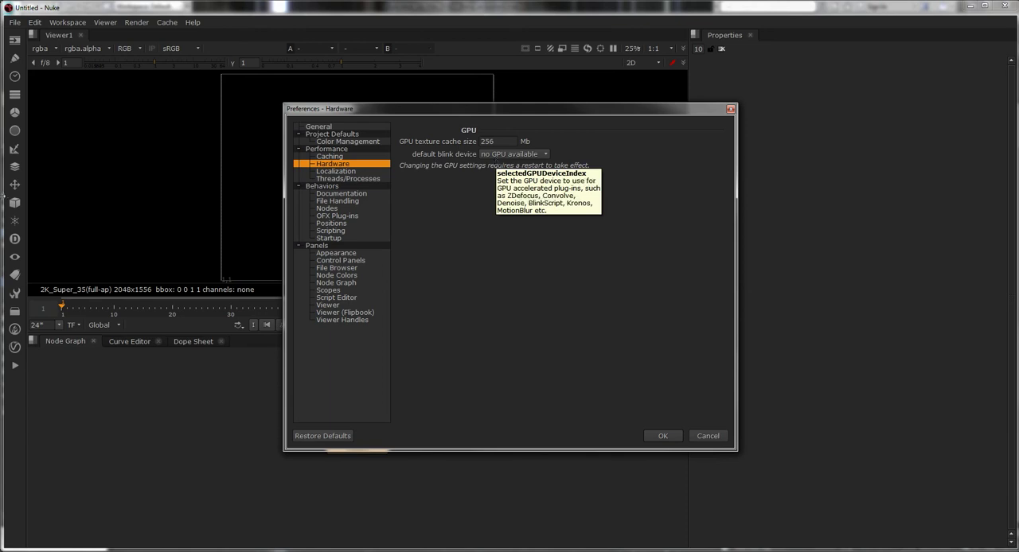
{"action": "mouse_move", "coordinate": [738, 478]}
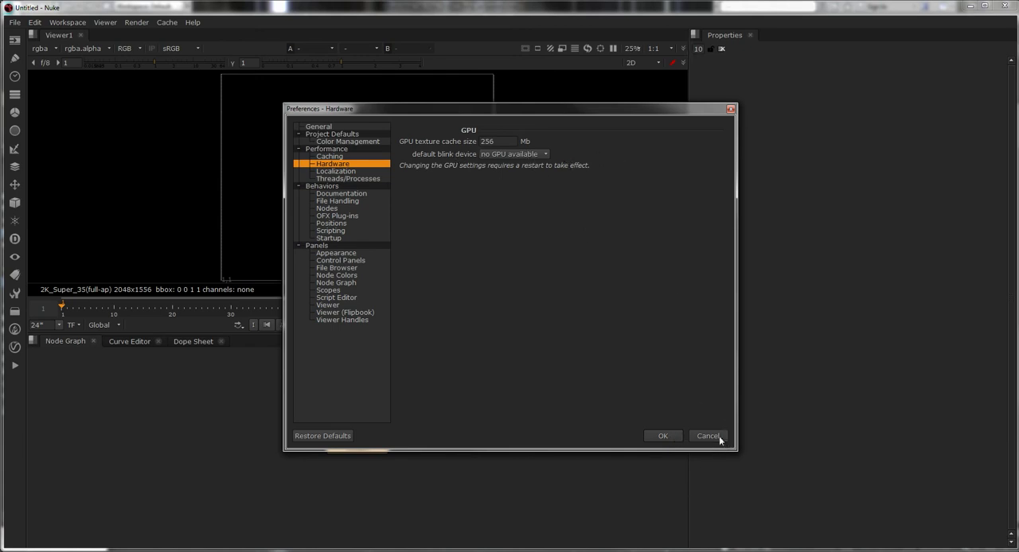
{"action": "left_click", "coordinate": [707, 436]}
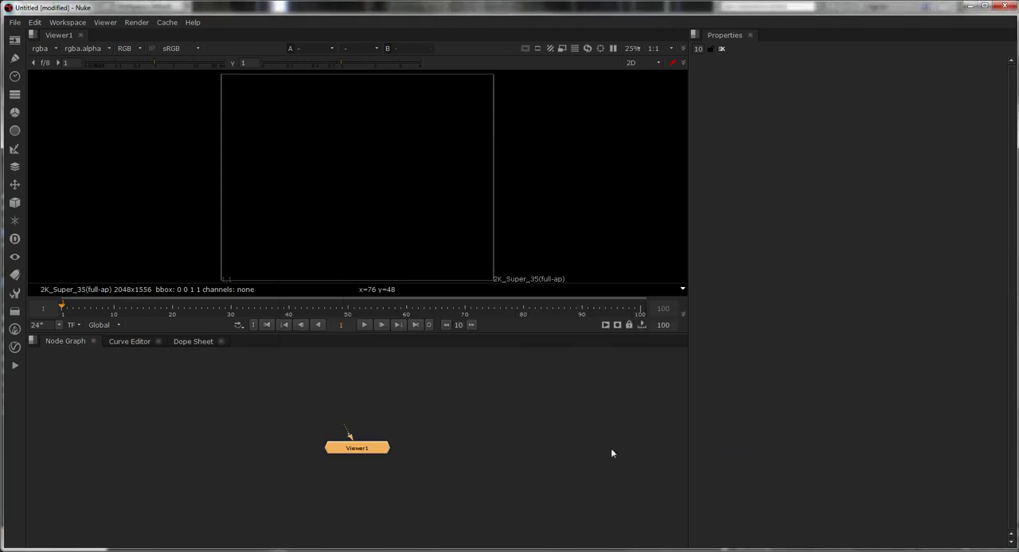
{"action": "mouse_move", "coordinate": [971, 14]}
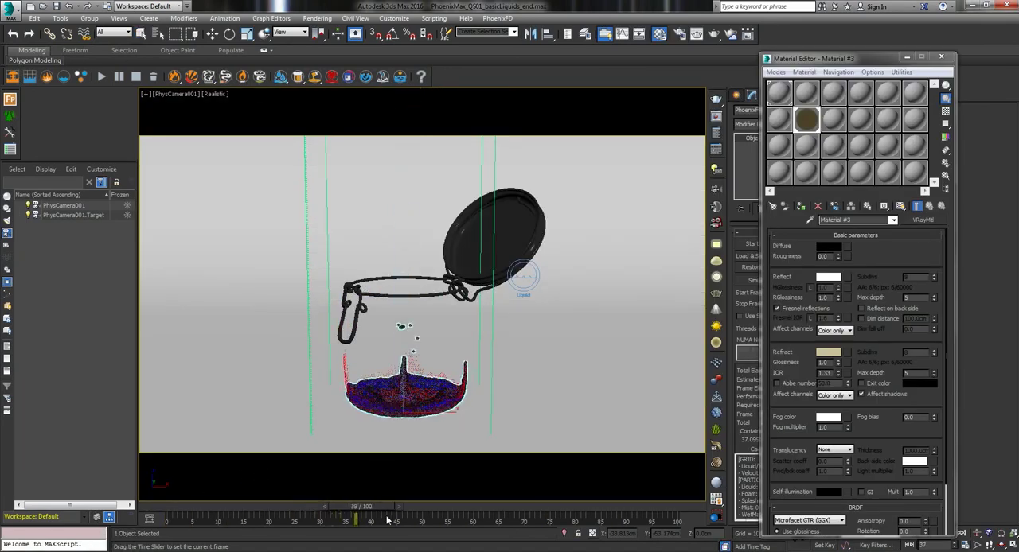
Scrub through the liquid pour, return to the pre-pour frame, and select the PhoenixFDLiquid simulator
{"action": "left_click_drag", "start_coordinate": [363, 520], "coordinate": [326, 521]}
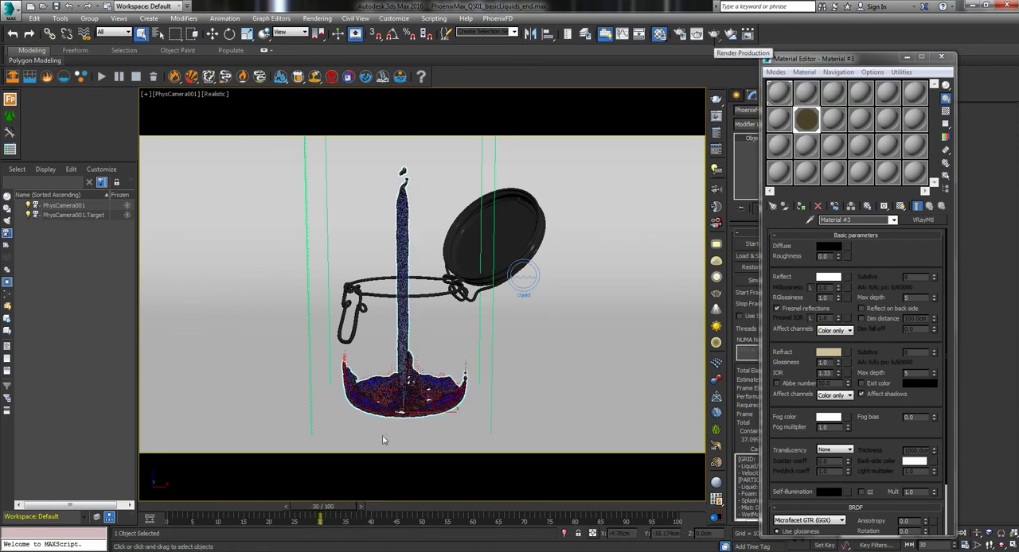
{"action": "left_click_drag", "start_coordinate": [319, 519], "coordinate": [604, 519]}
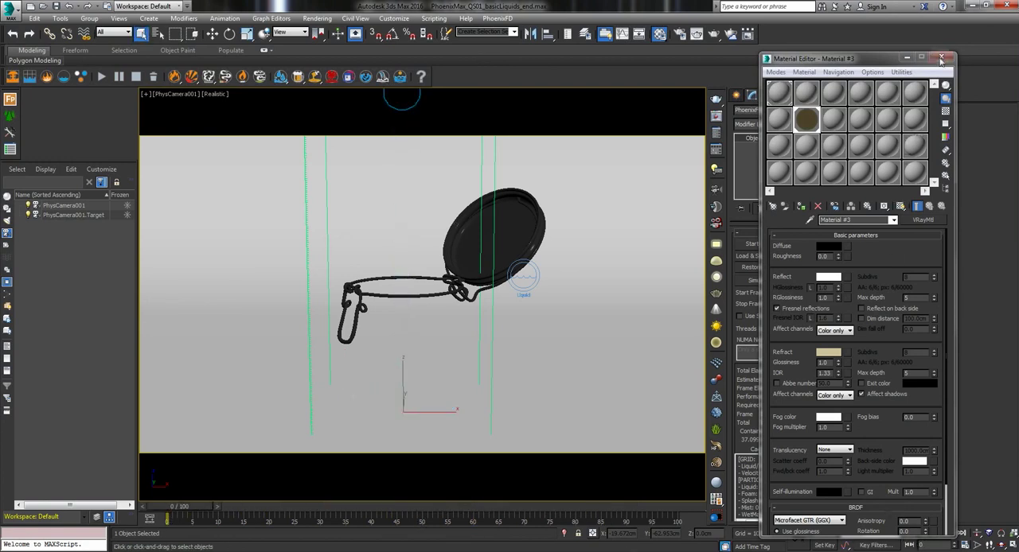
{"action": "left_click", "coordinate": [942, 57]}
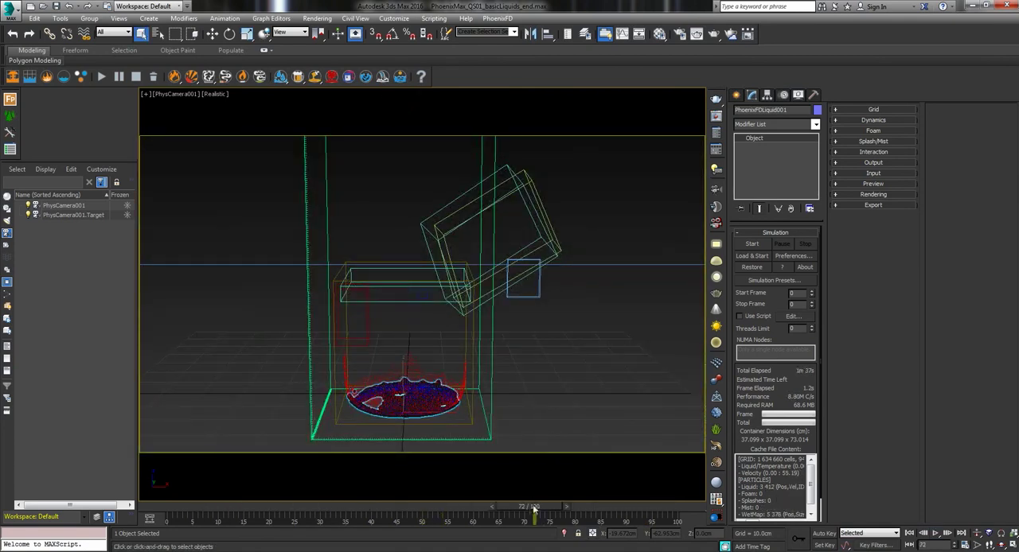
Move the time slider to the mid-pour frame chosen for rendering
{"action": "left_click_drag", "start_coordinate": [533, 516], "coordinate": [324, 516]}
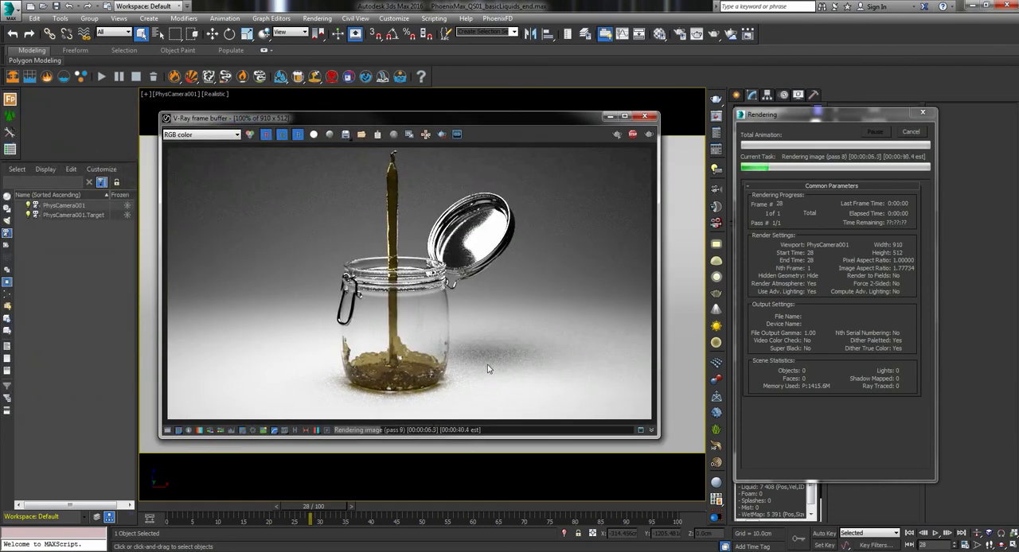
{"action": "mouse_move", "coordinate": [587, 303]}
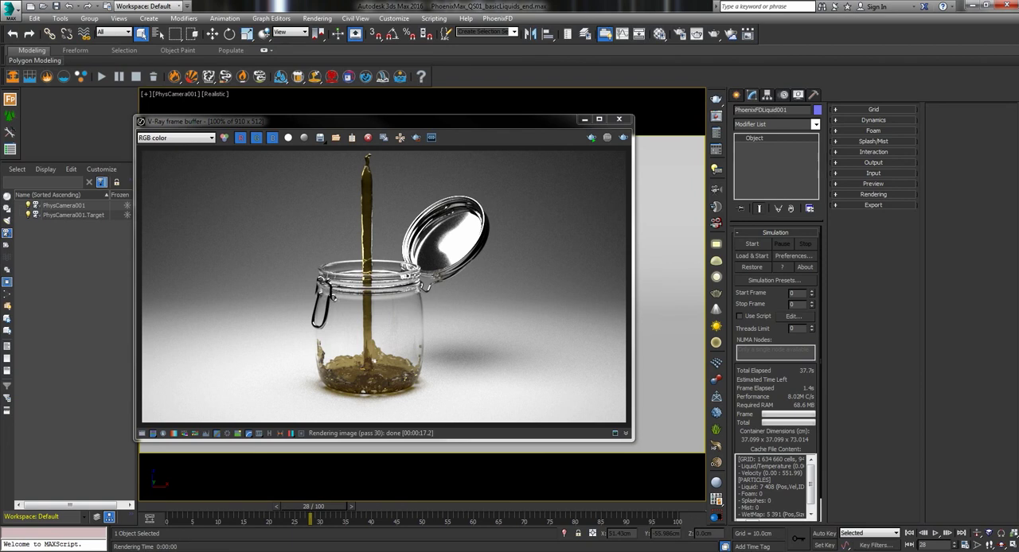
Reposition the VFB window showing the finished golden-liquid jar render
{"action": "left_click_drag", "start_coordinate": [199, 121], "coordinate": [305, 102]}
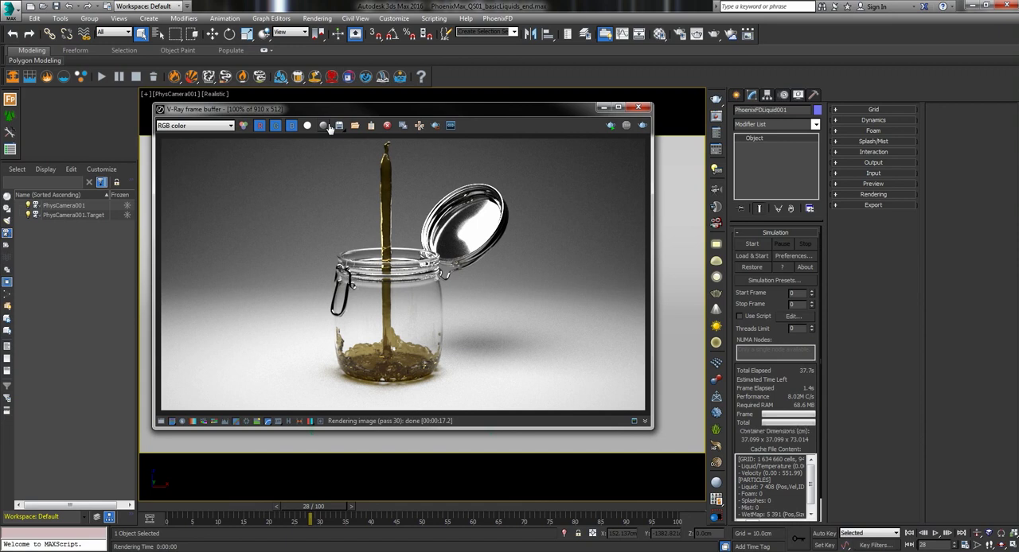
{"action": "mouse_move", "coordinate": [541, 149]}
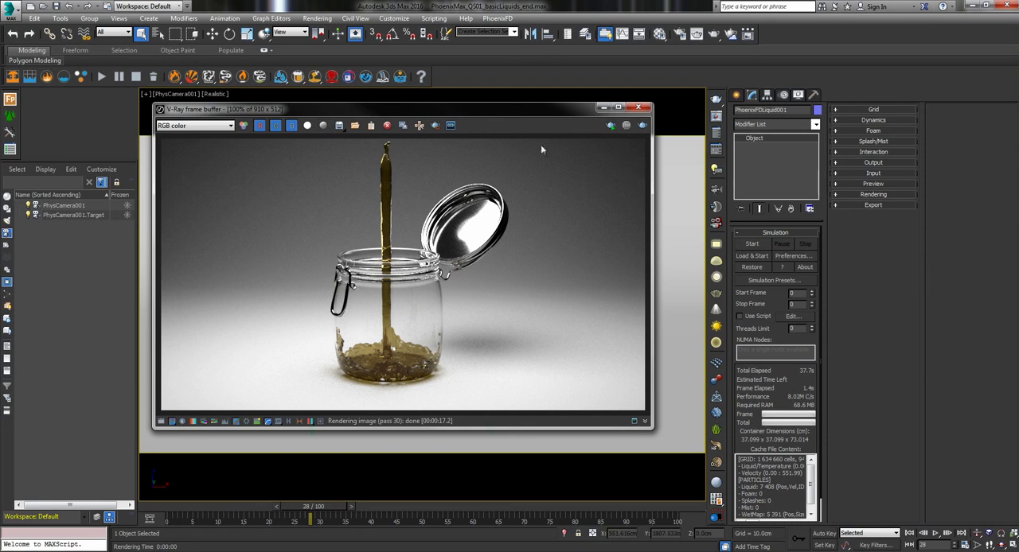
{"action": "mouse_move", "coordinate": [398, 379]}
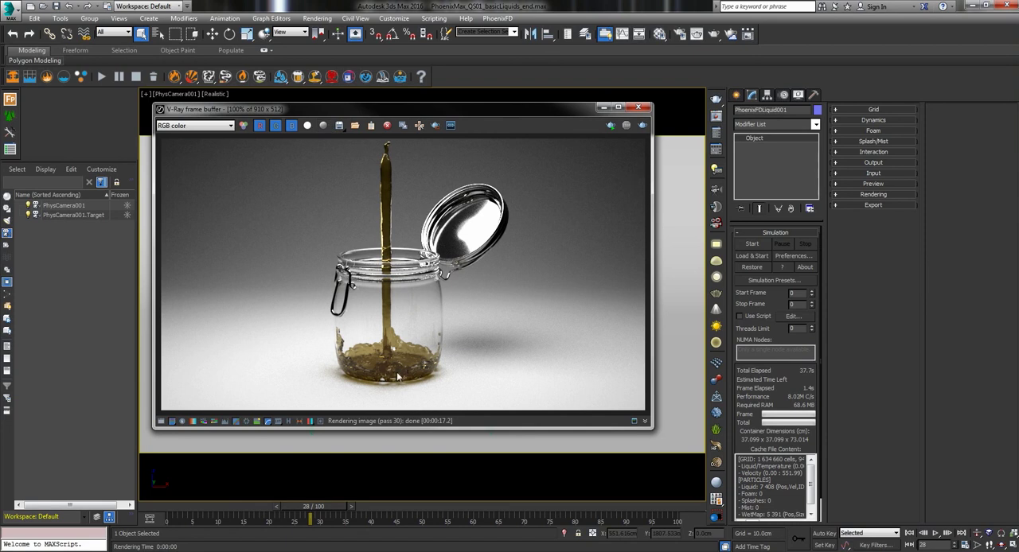
{"action": "mouse_move", "coordinate": [468, 112]}
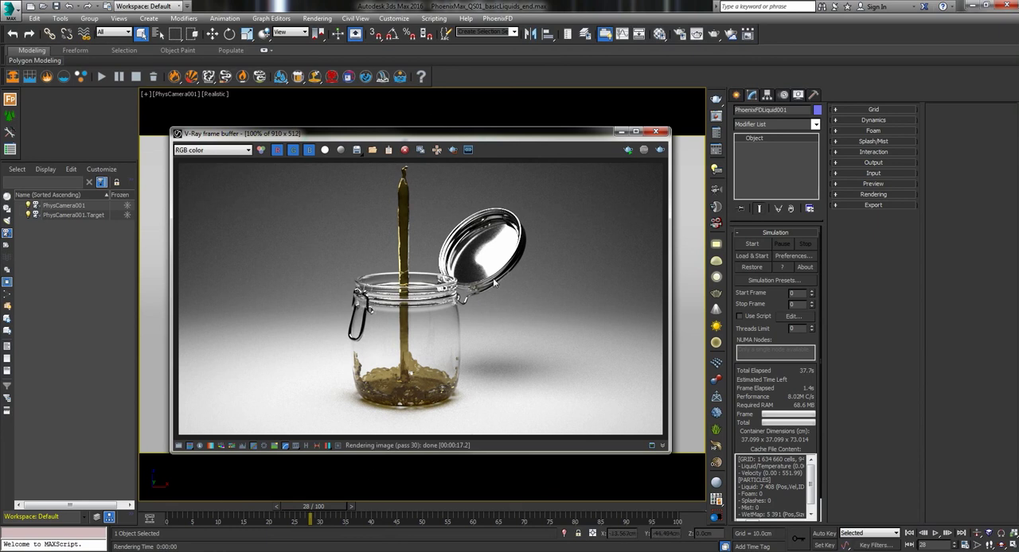
{"action": "mouse_move", "coordinate": [340, 277]}
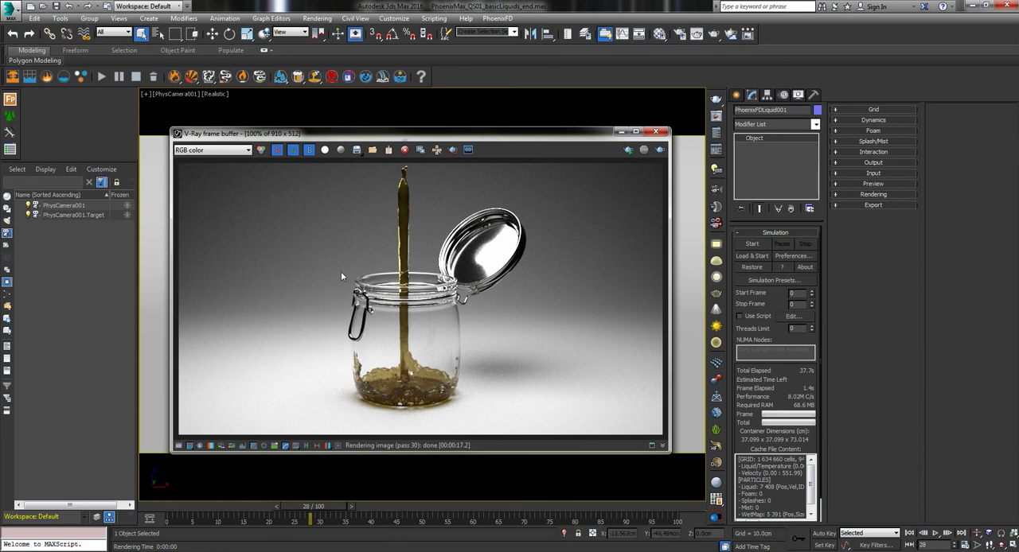
{"action": "mouse_move", "coordinate": [467, 293]}
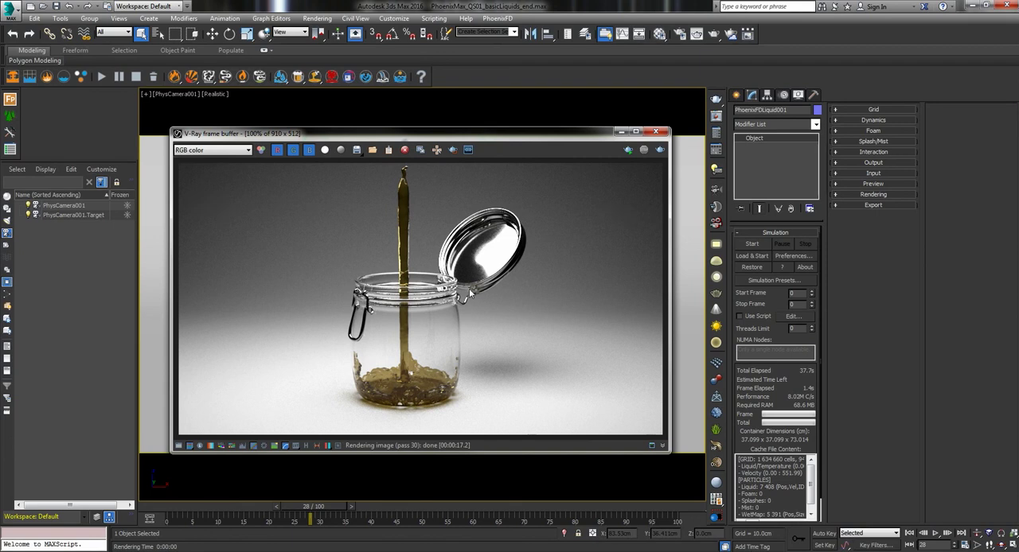
{"action": "mouse_move", "coordinate": [513, 286]}
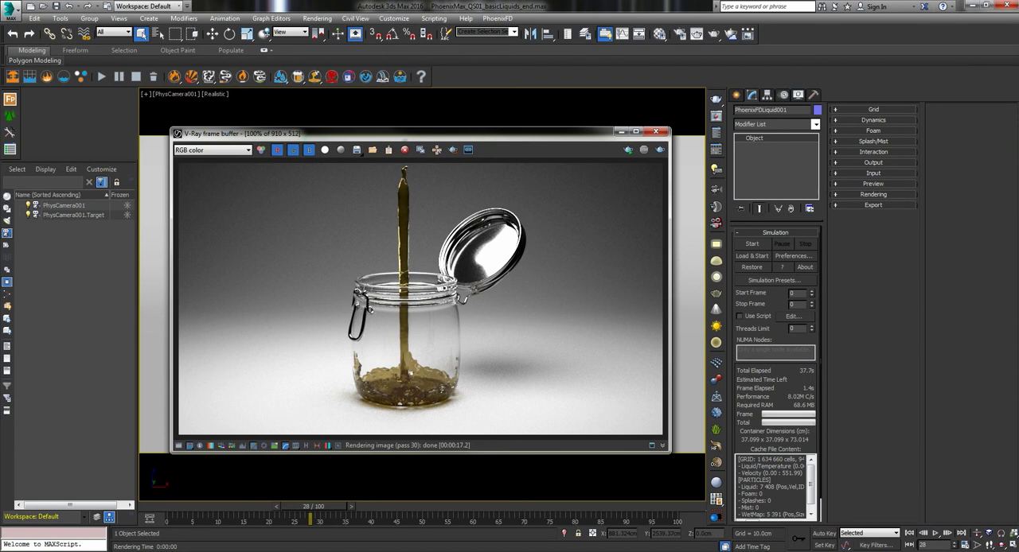
{"action": "mouse_move", "coordinate": [562, 163]}
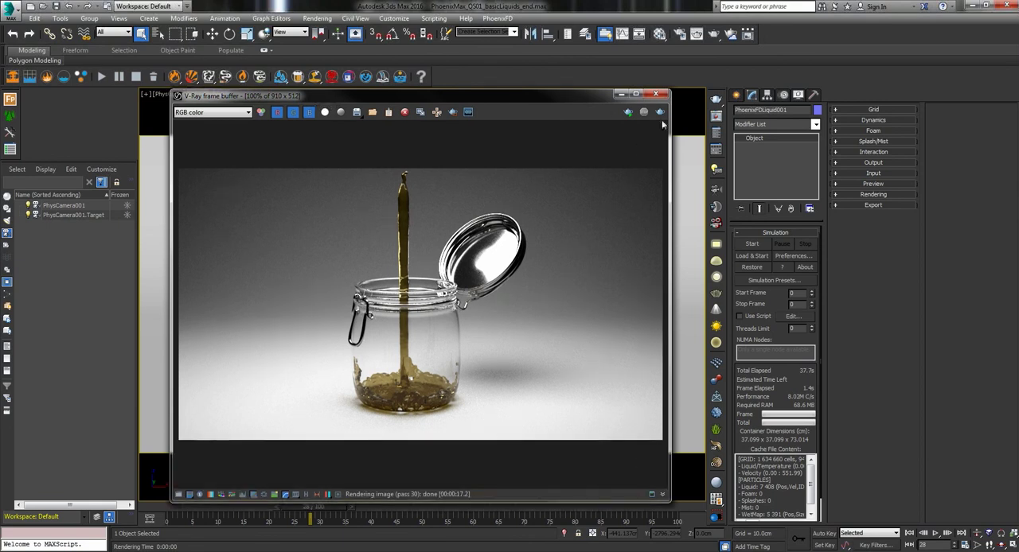
{"action": "mouse_move", "coordinate": [506, 99]}
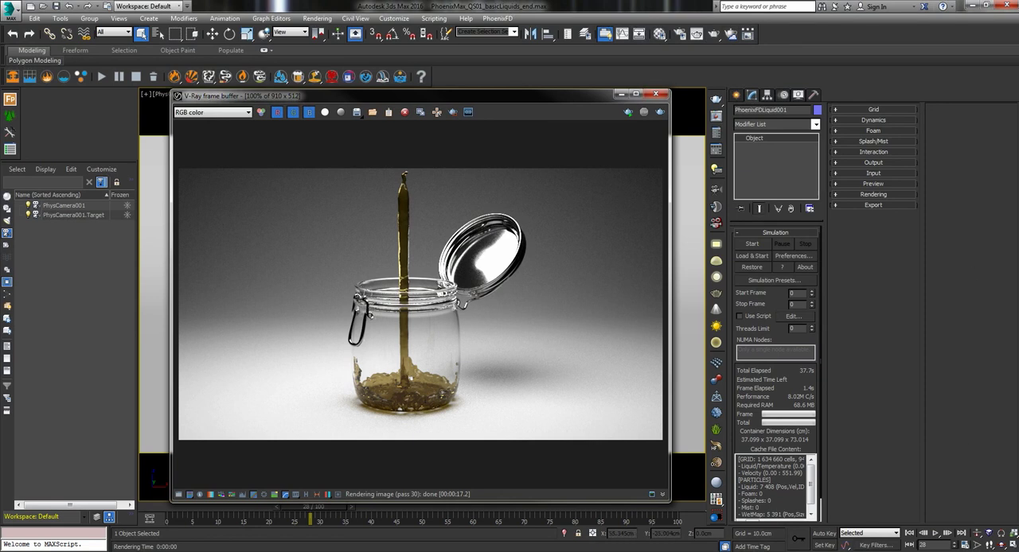
{"action": "mouse_move", "coordinate": [412, 304]}
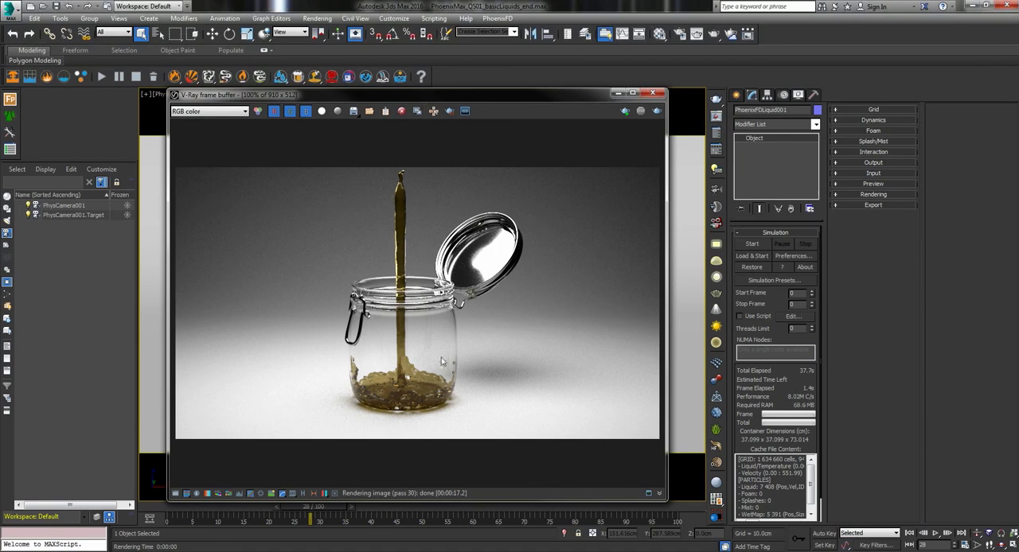
{"action": "mouse_move", "coordinate": [292, 379]}
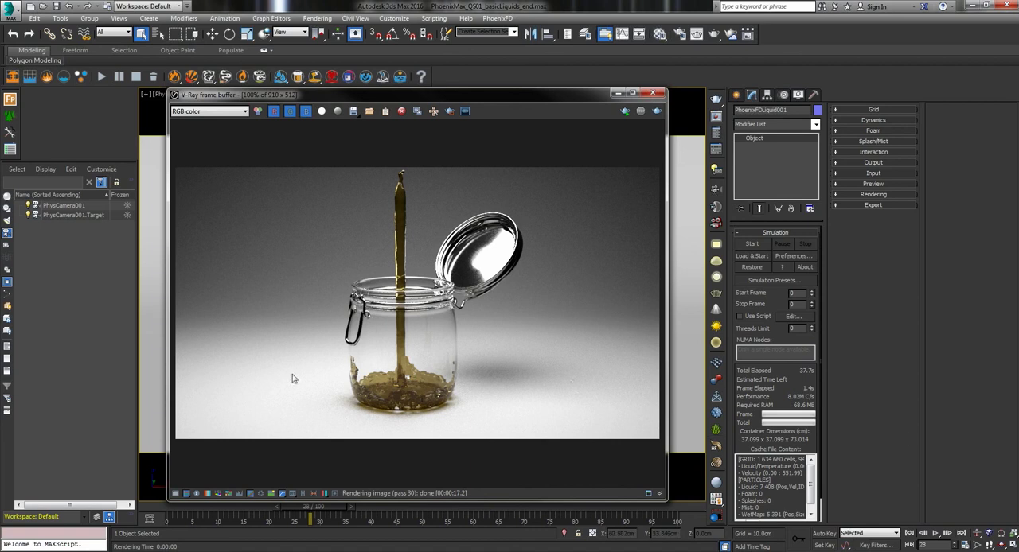
{"action": "mouse_move", "coordinate": [526, 318]}
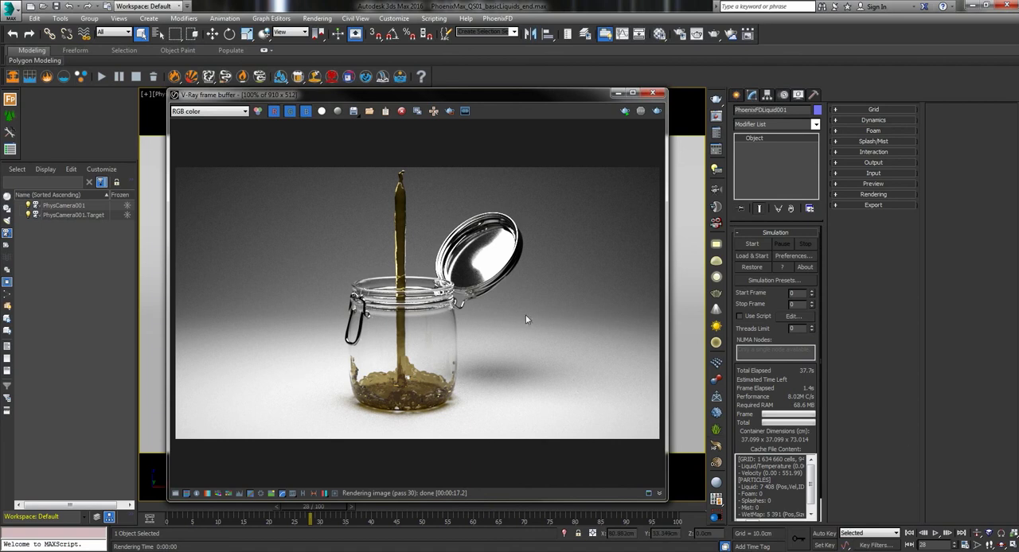